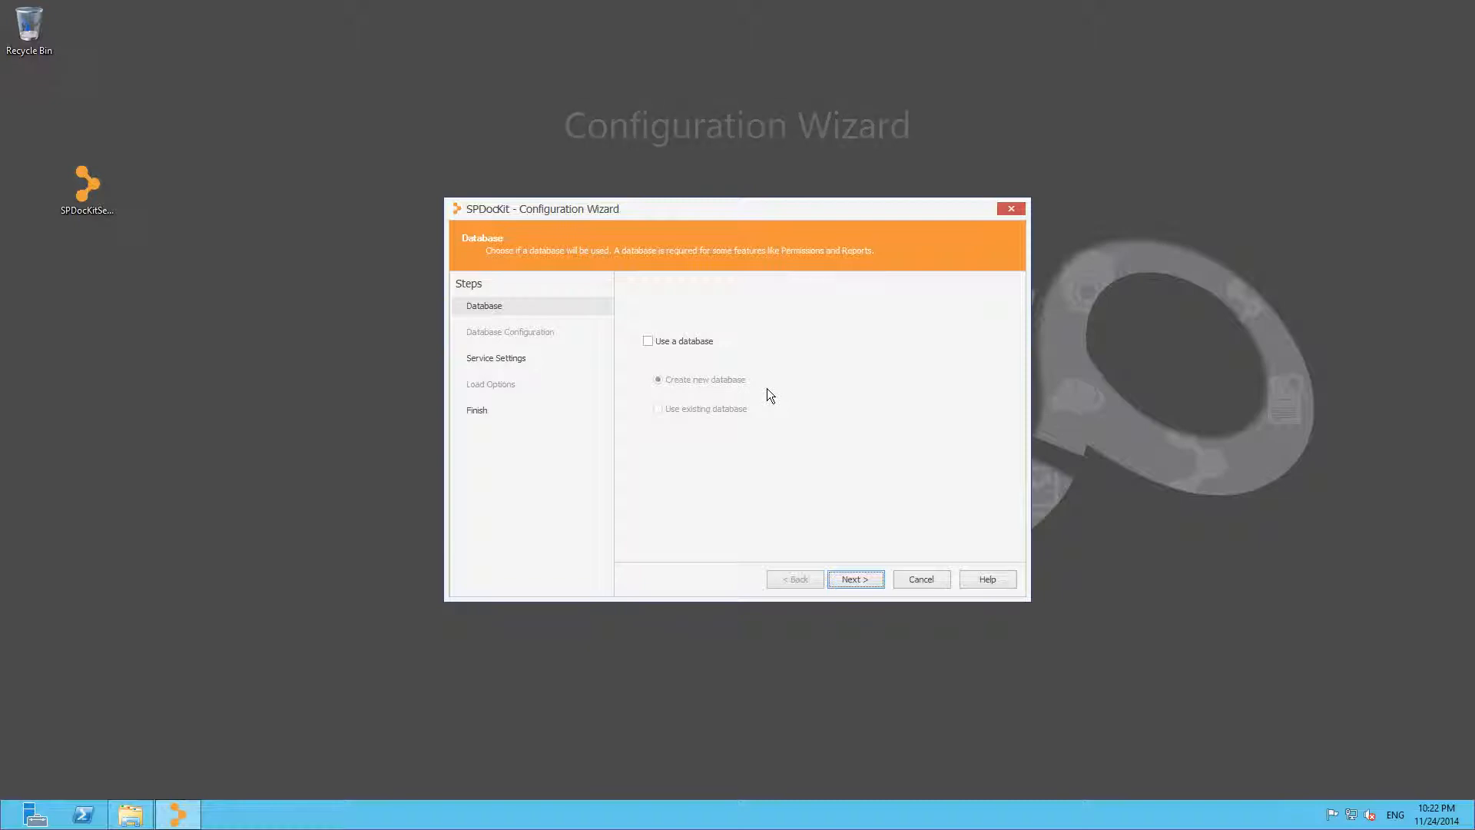
- Enable 'Use a database' with 'Create new database' kept selected on the Database step
left_click(647, 341)
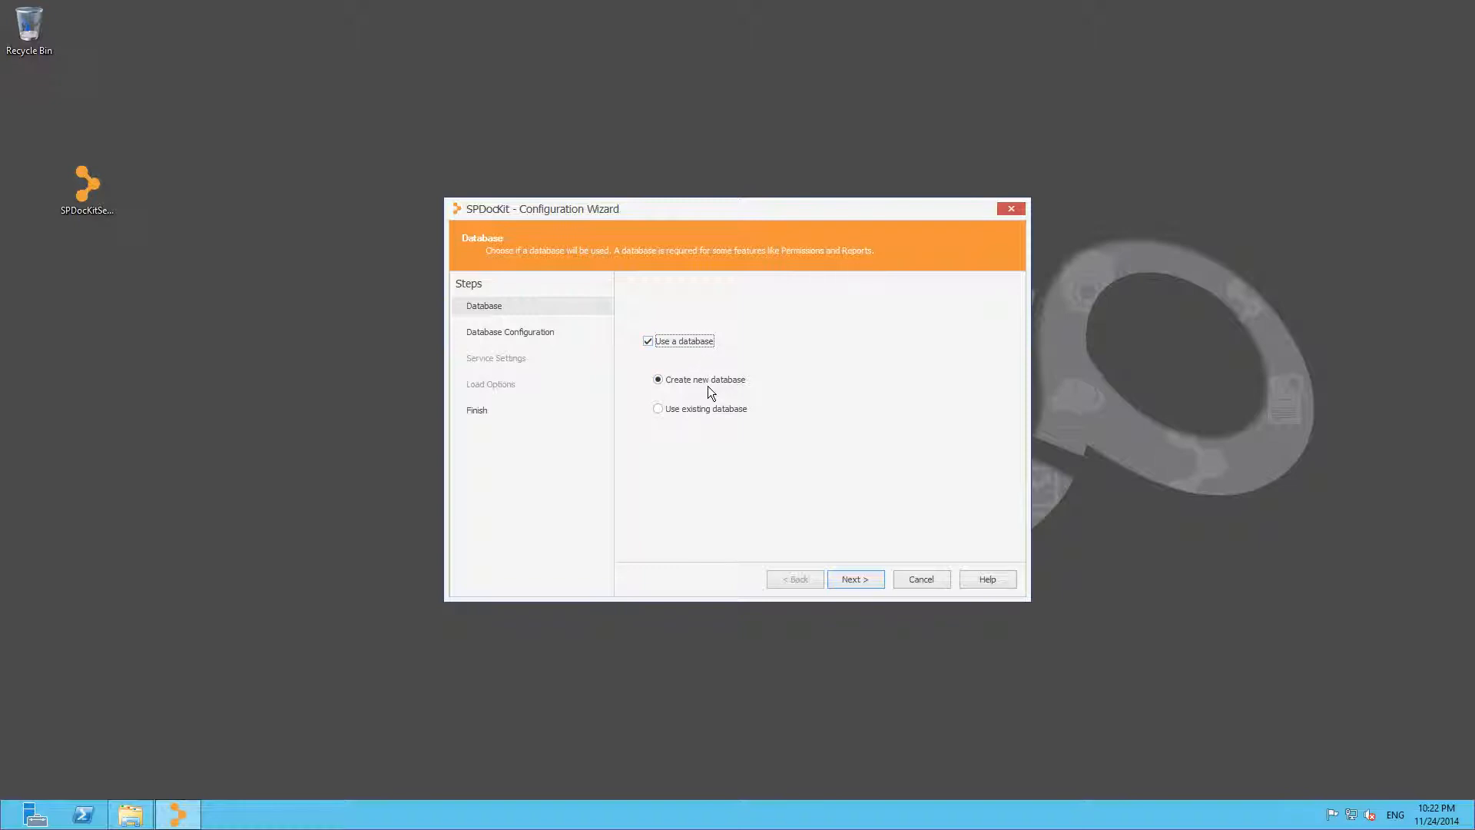
mouse_move(706, 433)
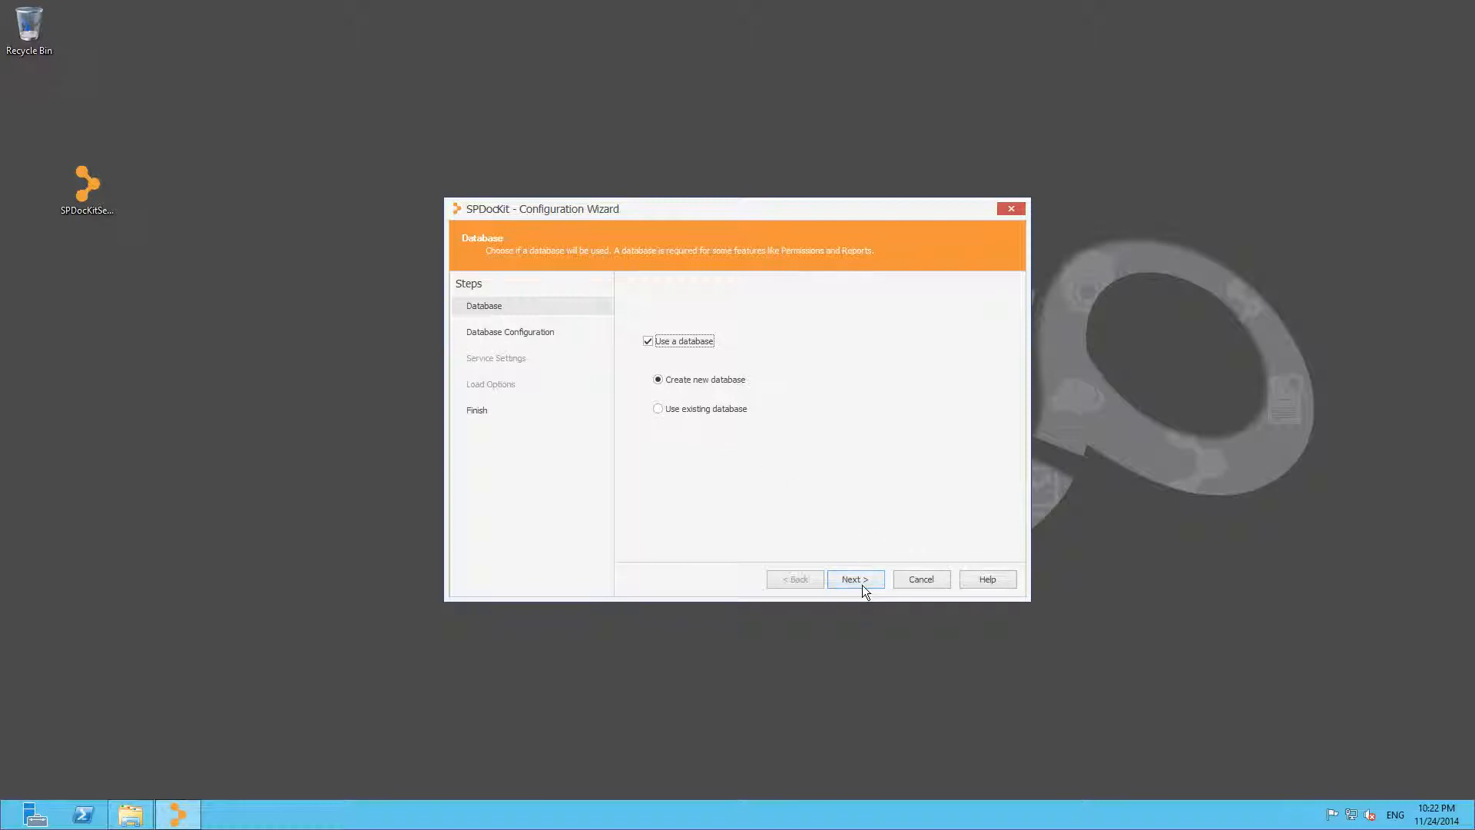
- Set database server SPDEMOSQL and database name spdemodb, and confirm the connection test succeeds
left_click(854, 578)
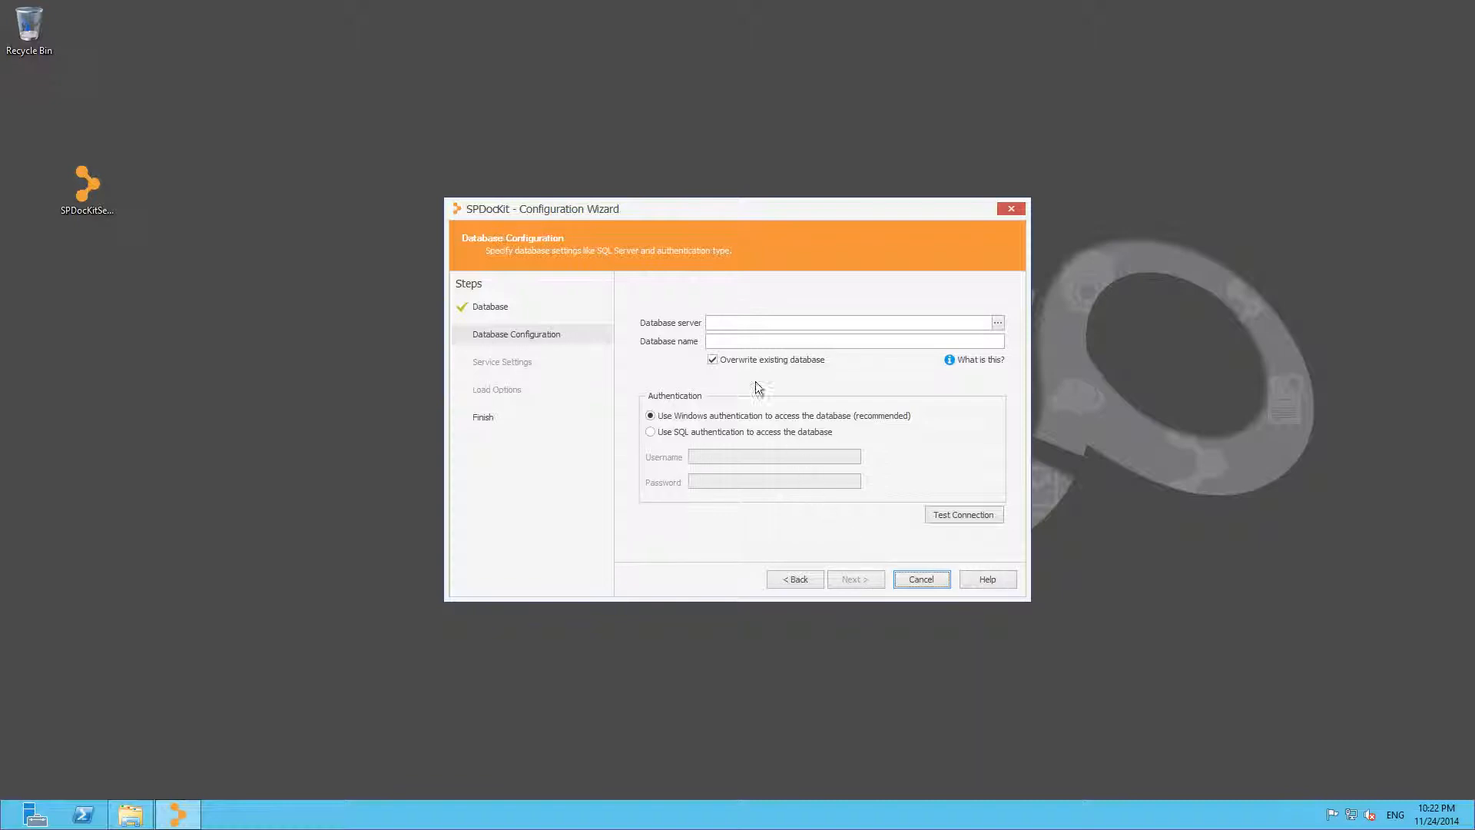
type("SPDEMOSQL")
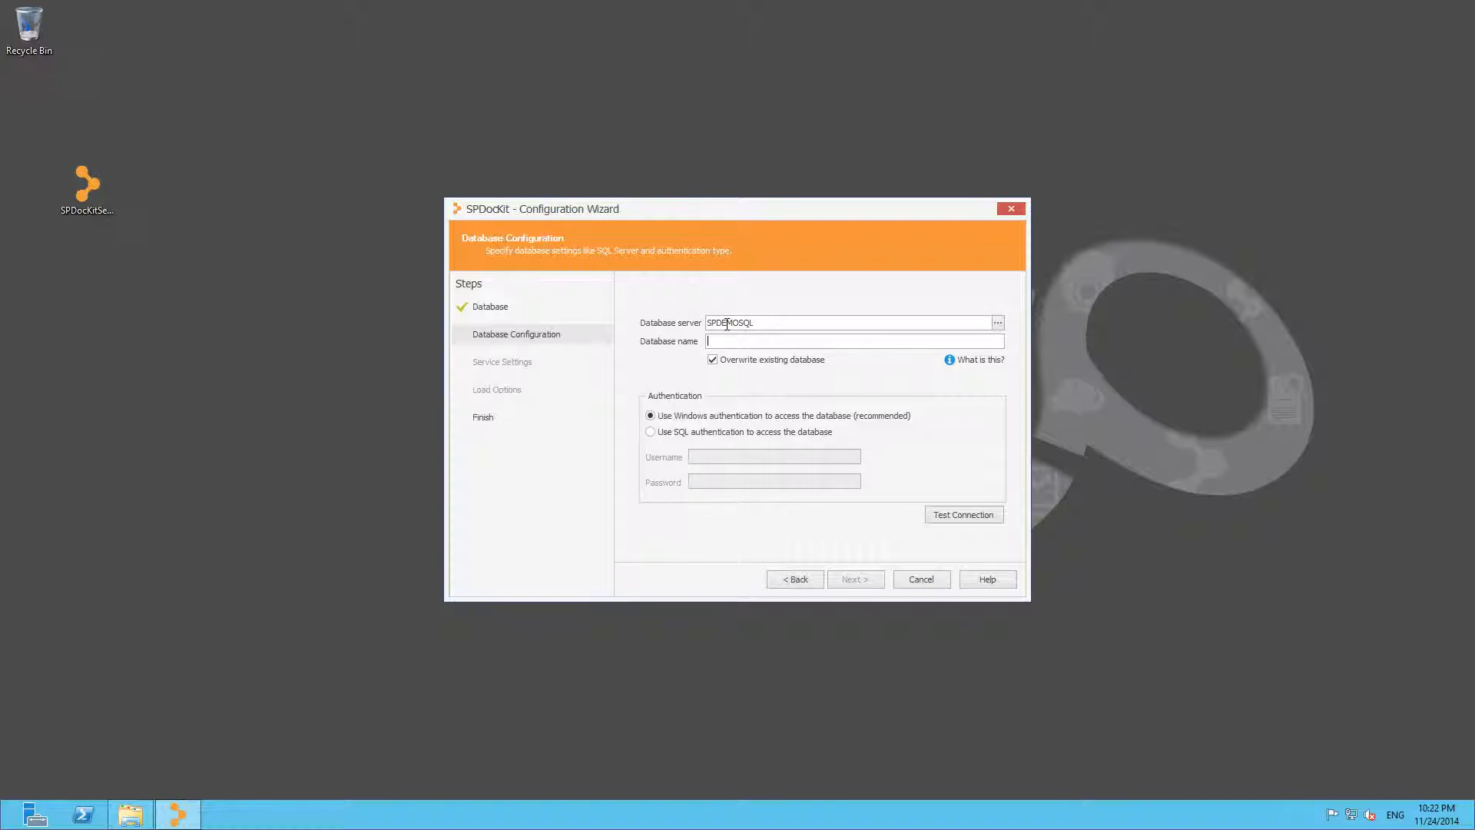
type("spdemodb")
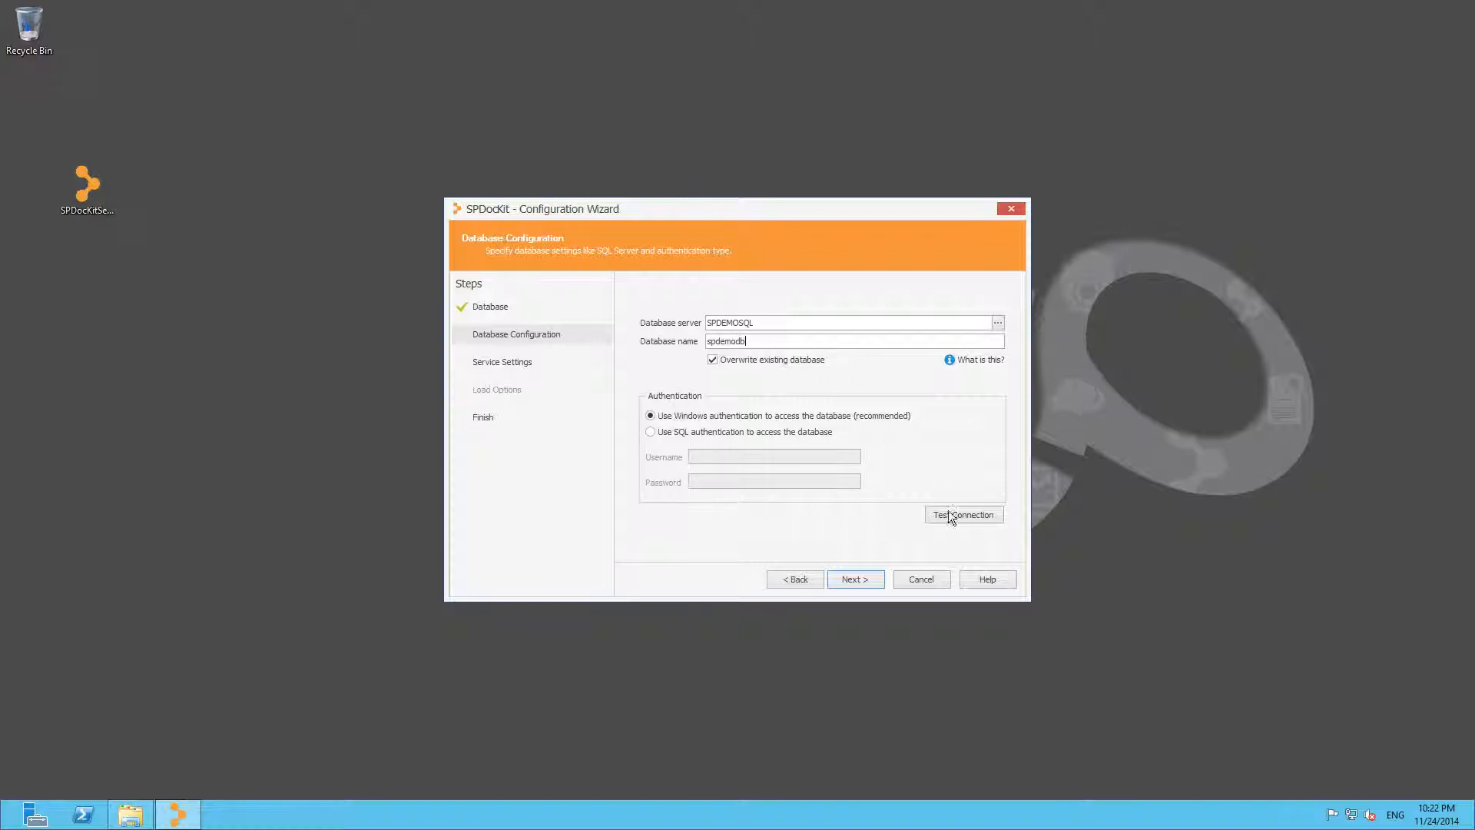
left_click(965, 515)
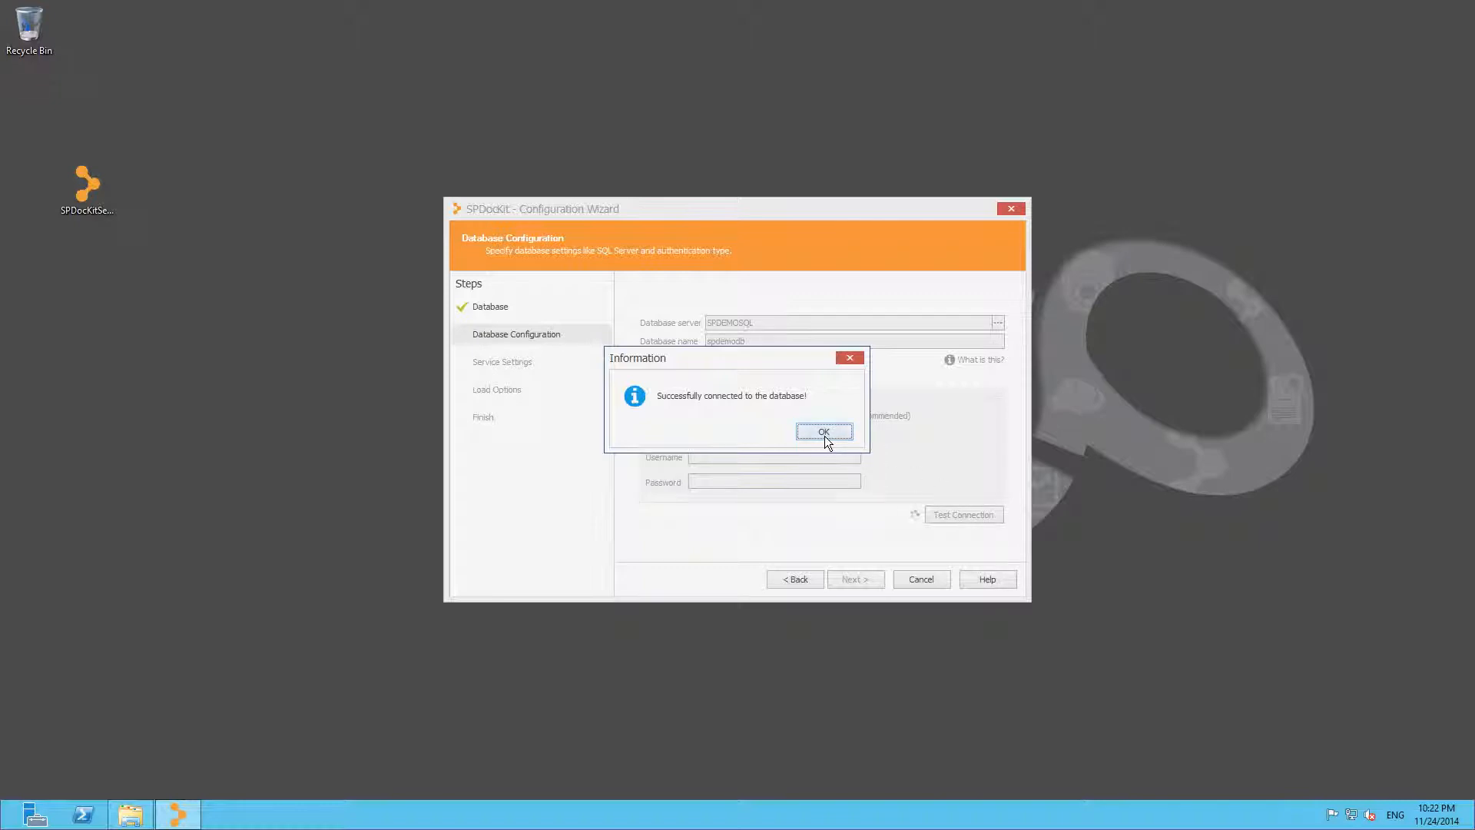
left_click(823, 430)
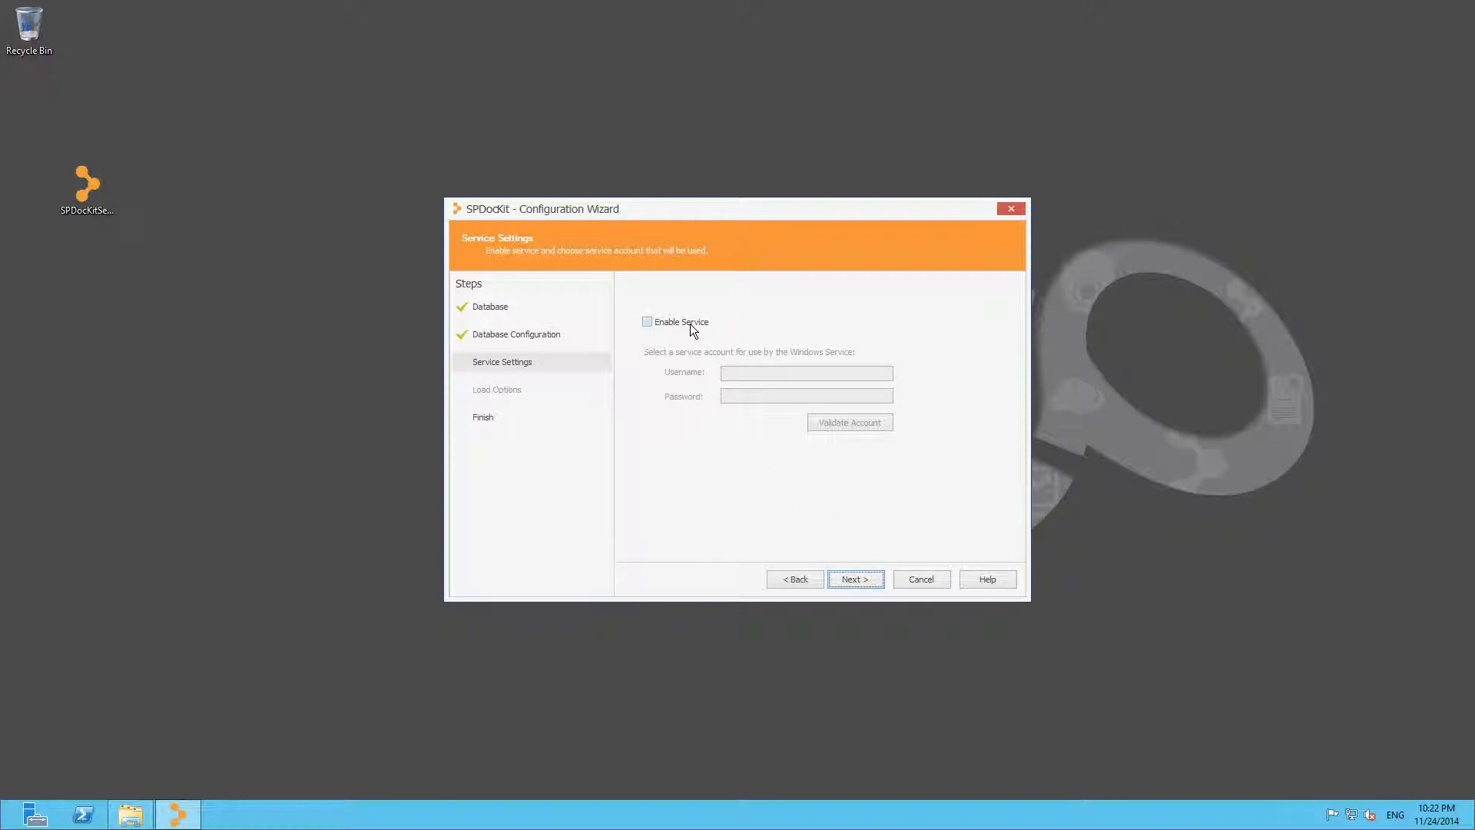
- Turn on 'Enable Service' and enter test\spdockit as the service account username
left_click(647, 321)
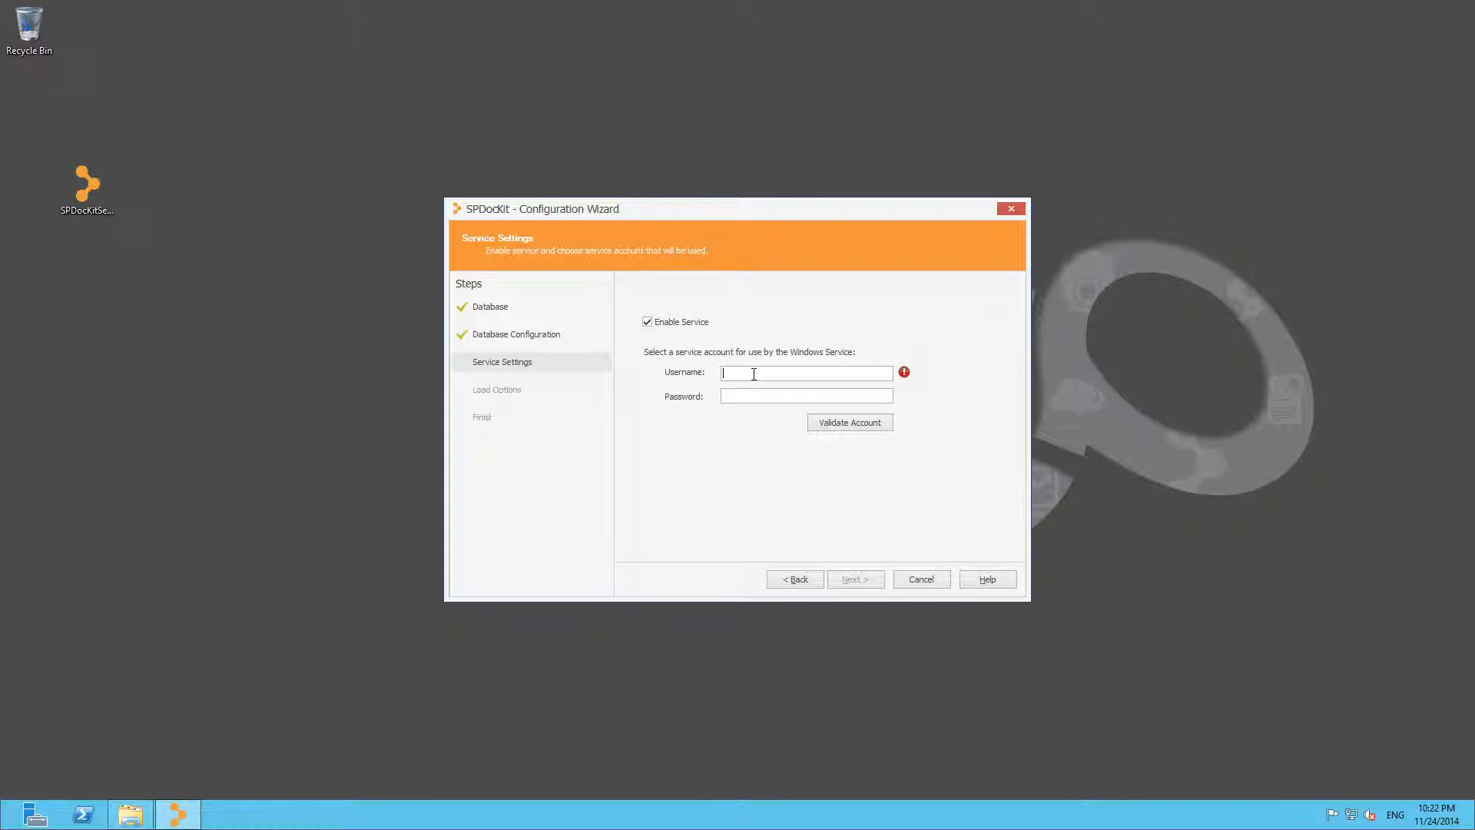
type("test\\spdockit")
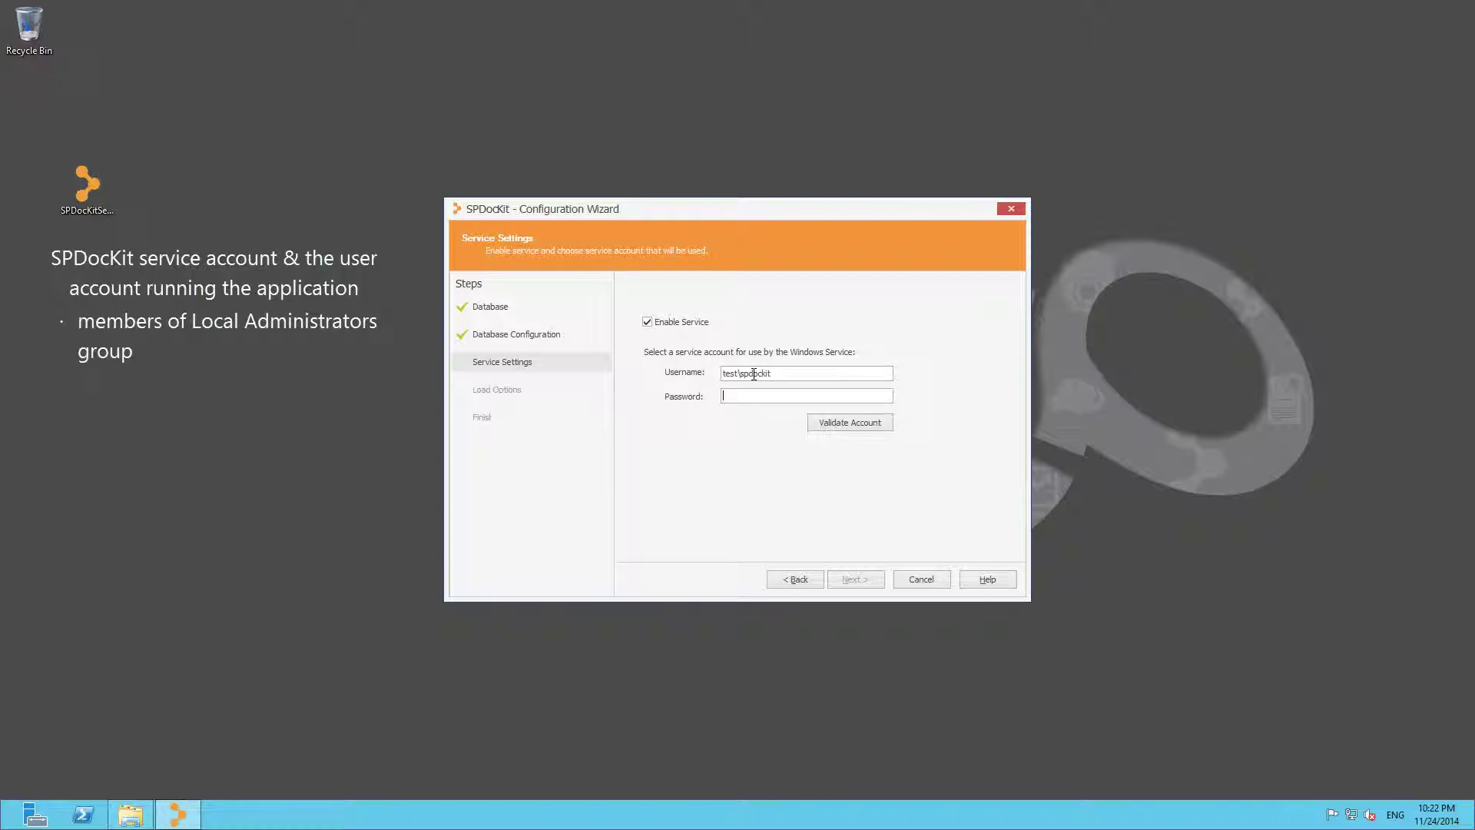
- Enter the service account password, validate the account successfully, and continue to Load Options
type("•••••")
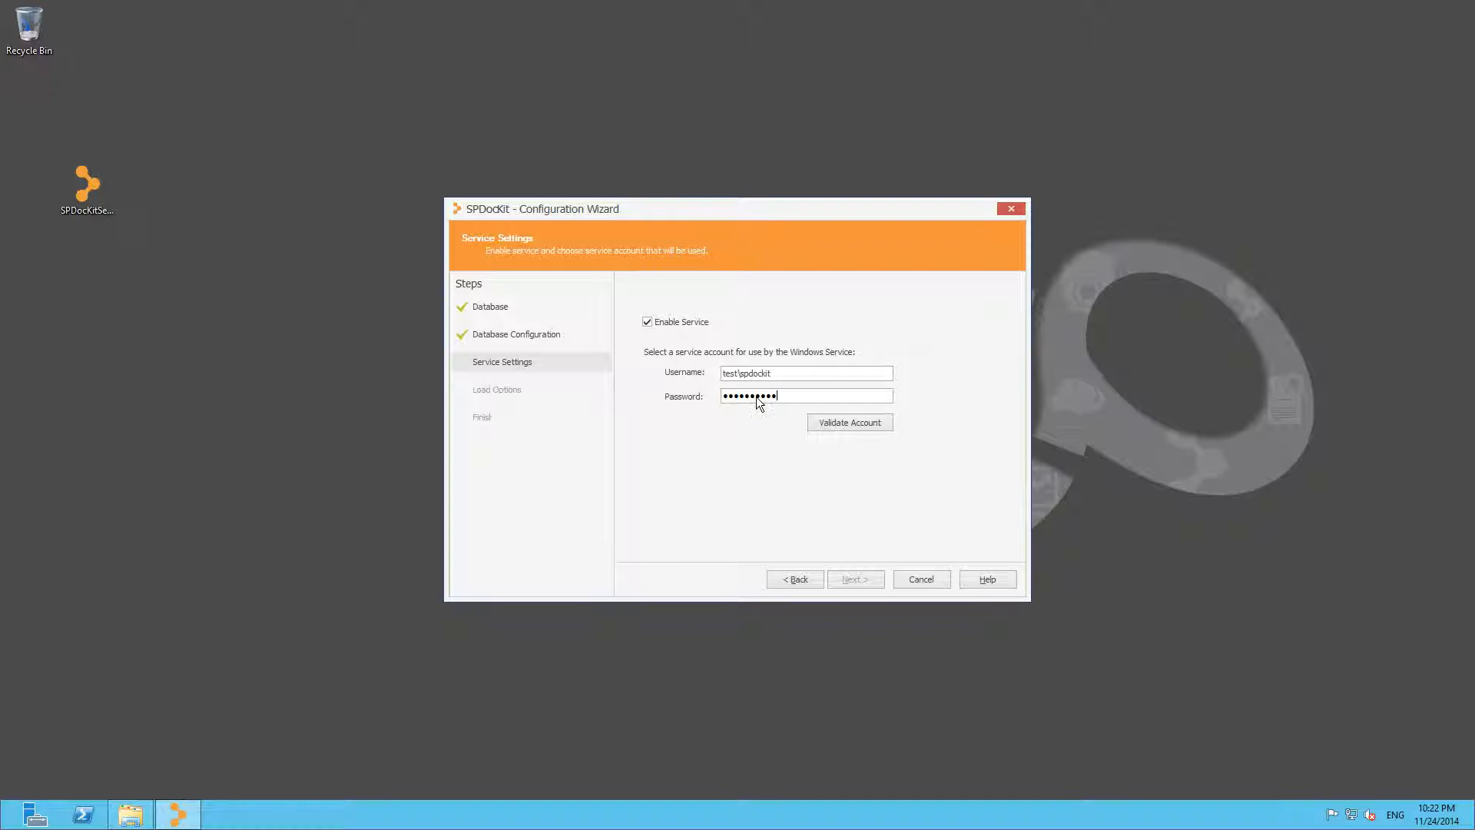
left_click(850, 421)
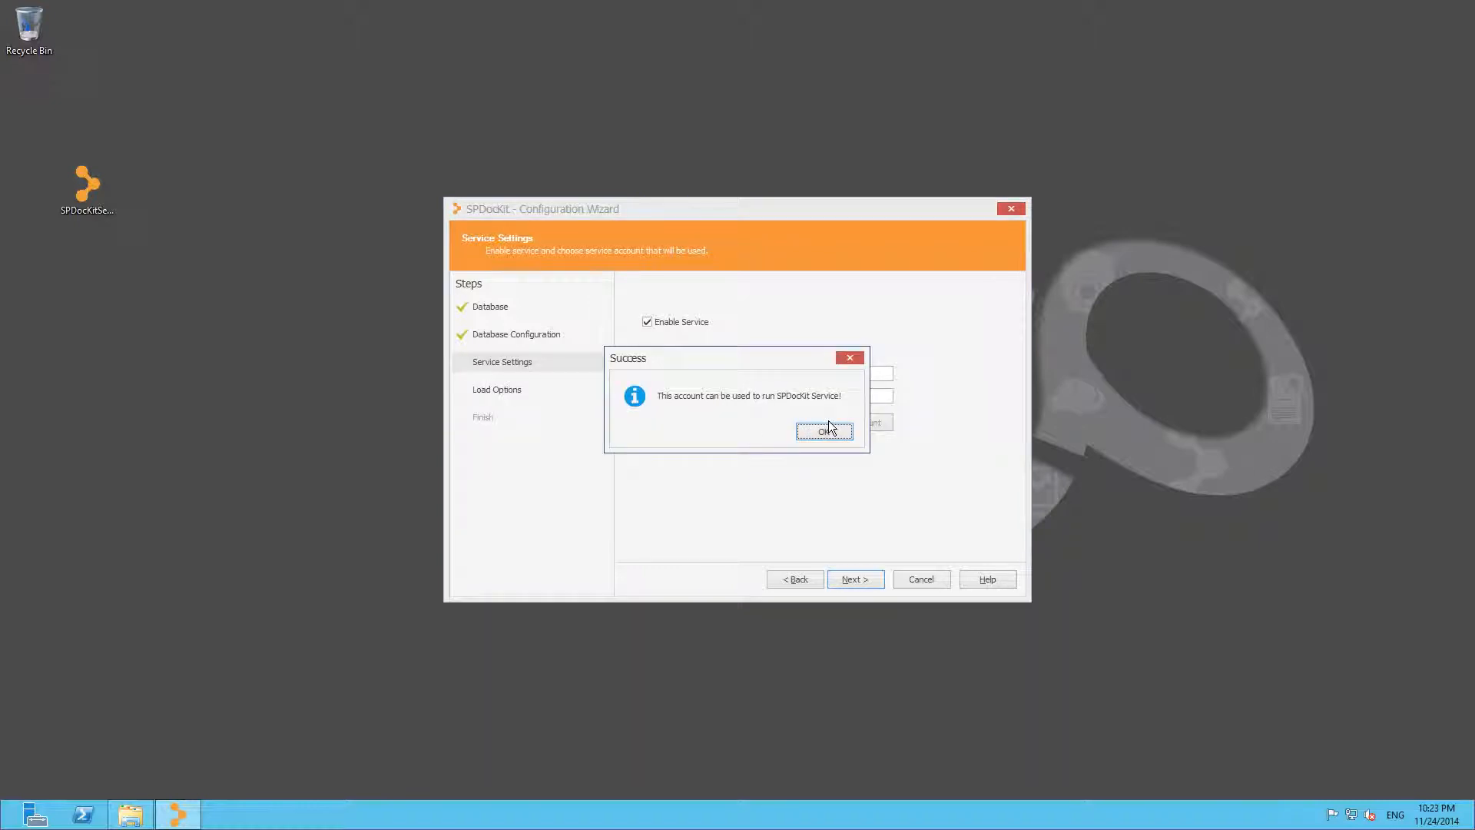
left_click(823, 431)
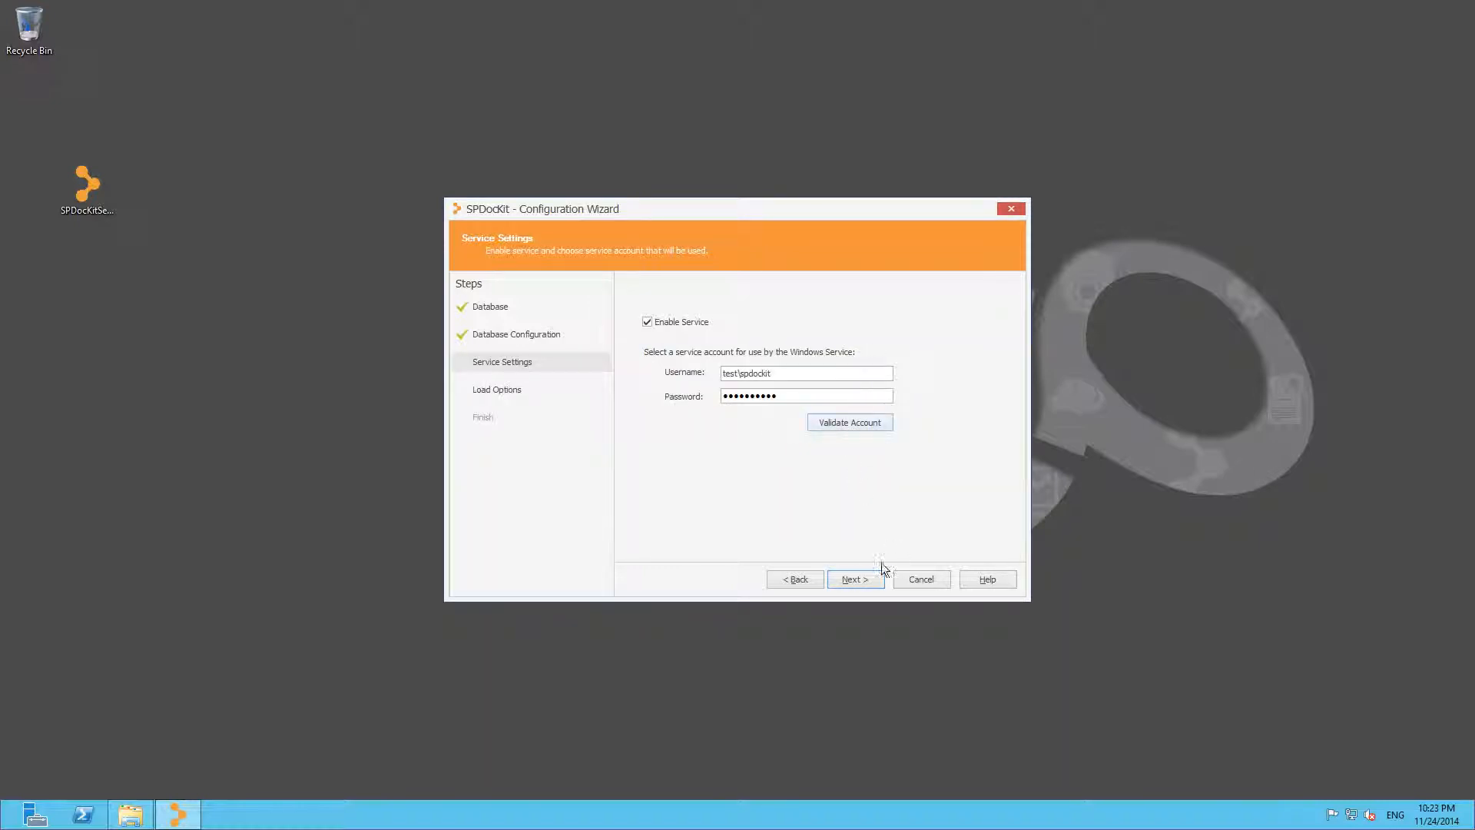
left_click(854, 578)
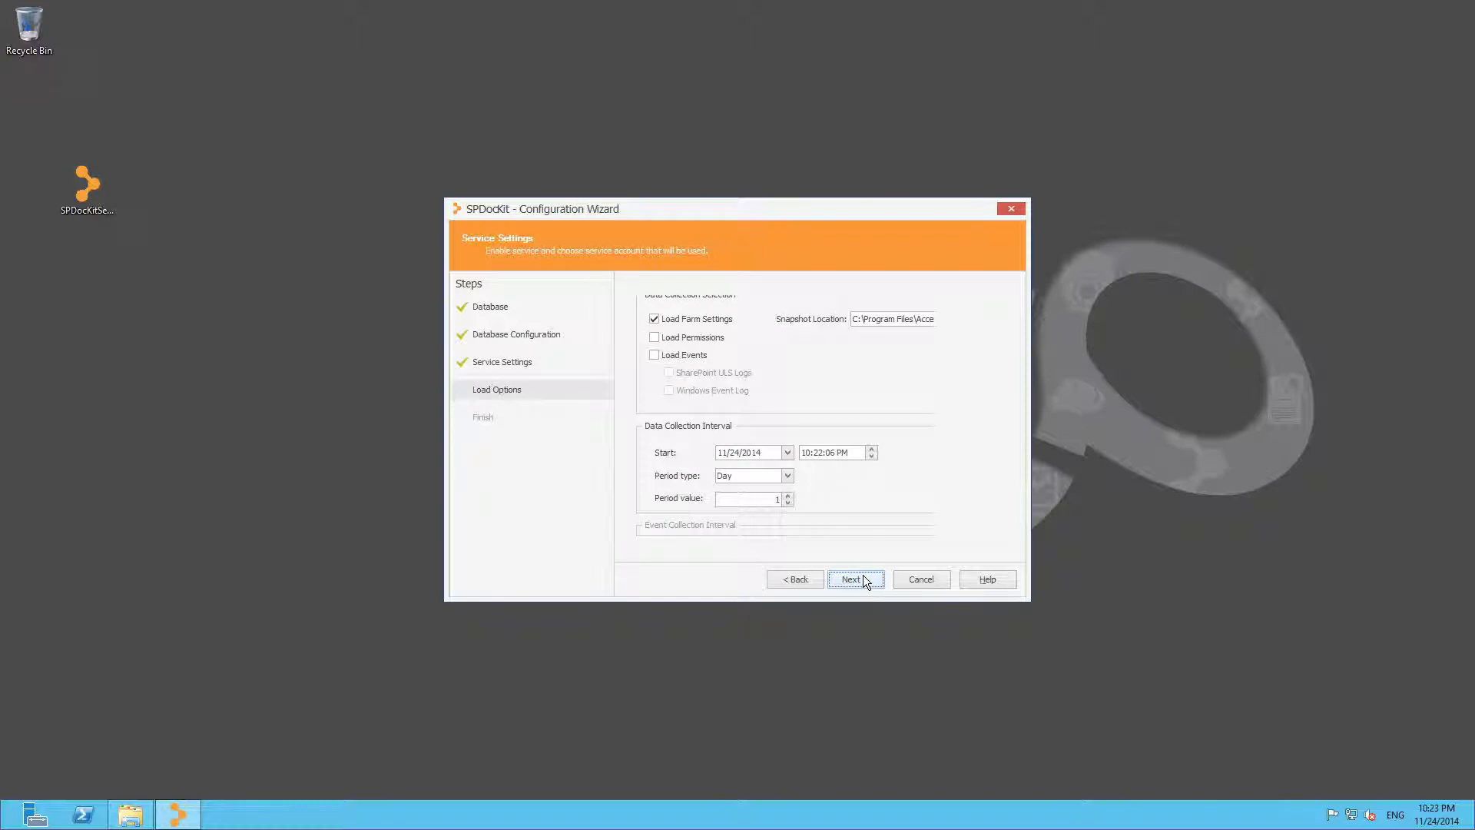
- Tick Load Permissions and Load Events so farm settings, permissions, ULS and Windows event logs all load
left_click(855, 577)
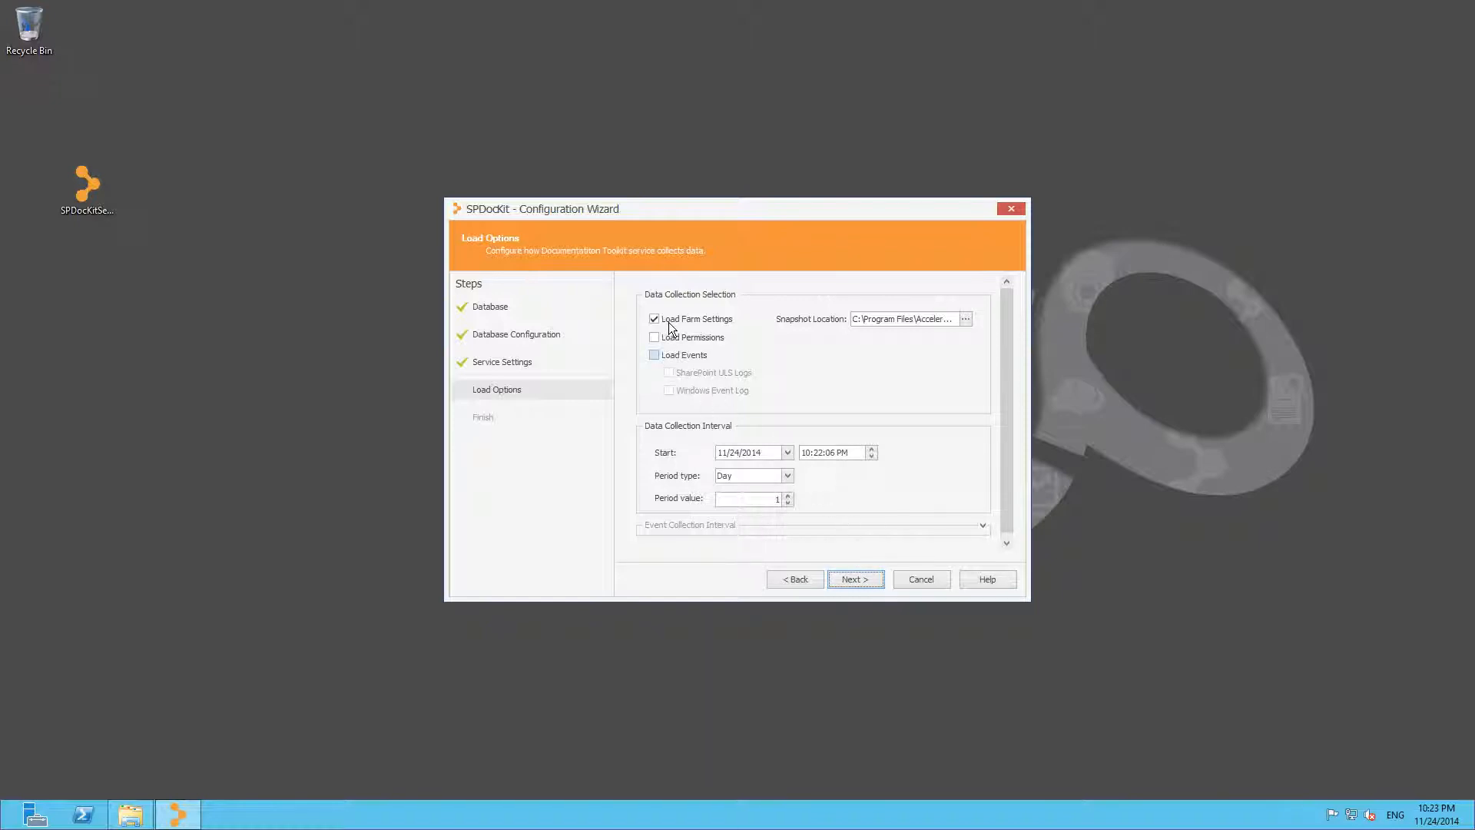
left_click(654, 336)
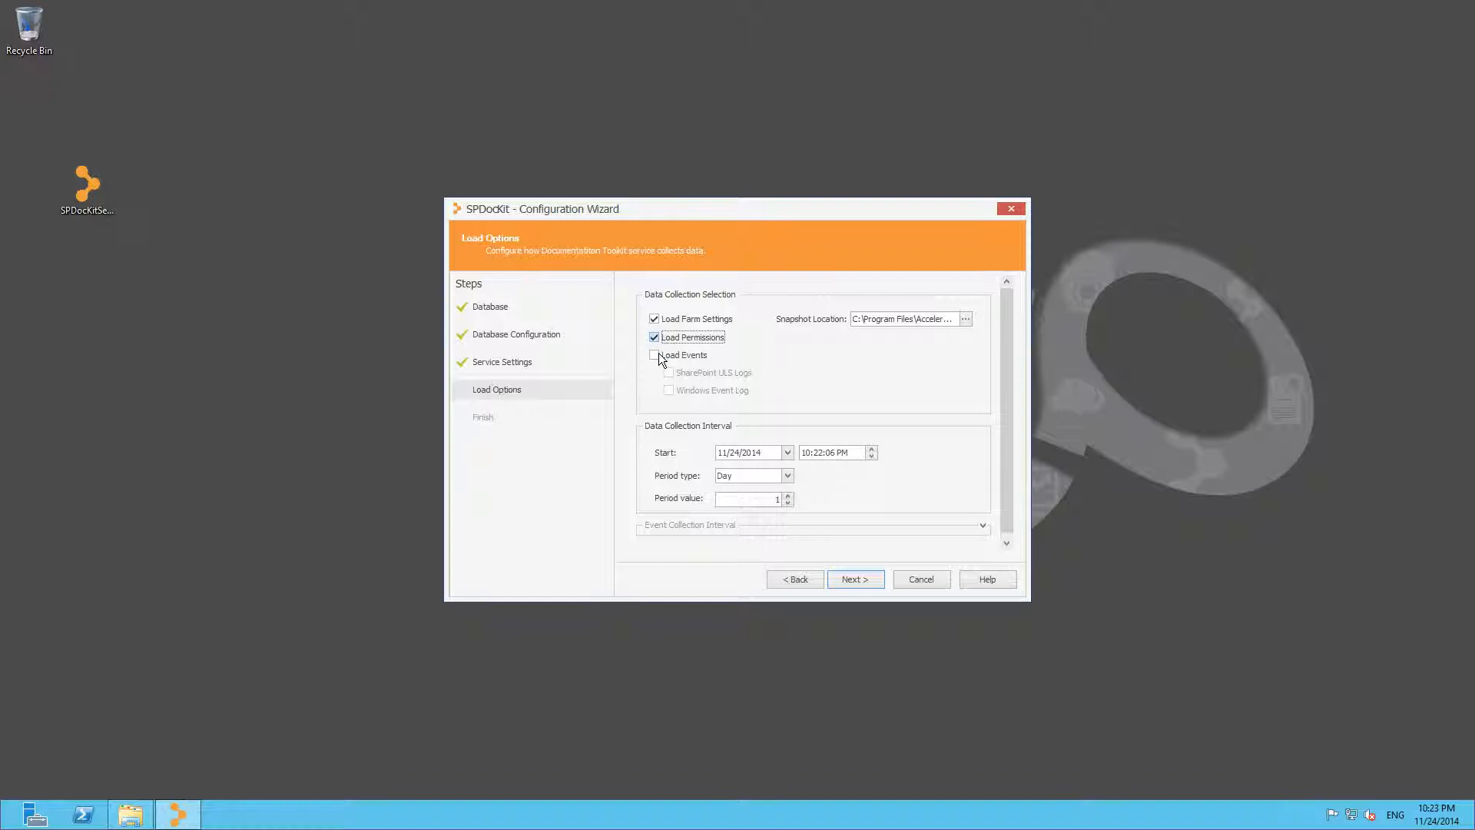
left_click(654, 354)
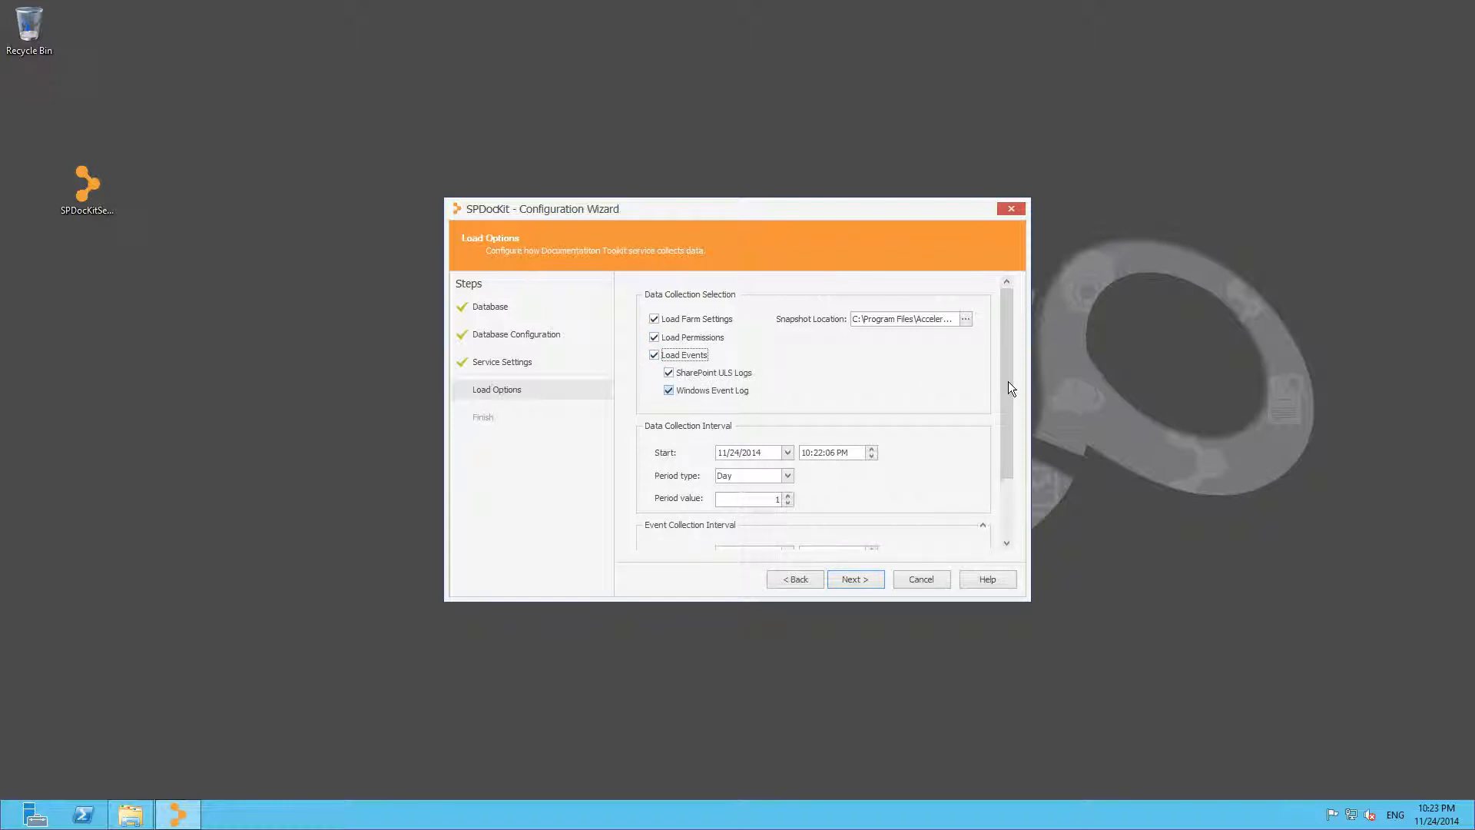
scroll("down", 3)
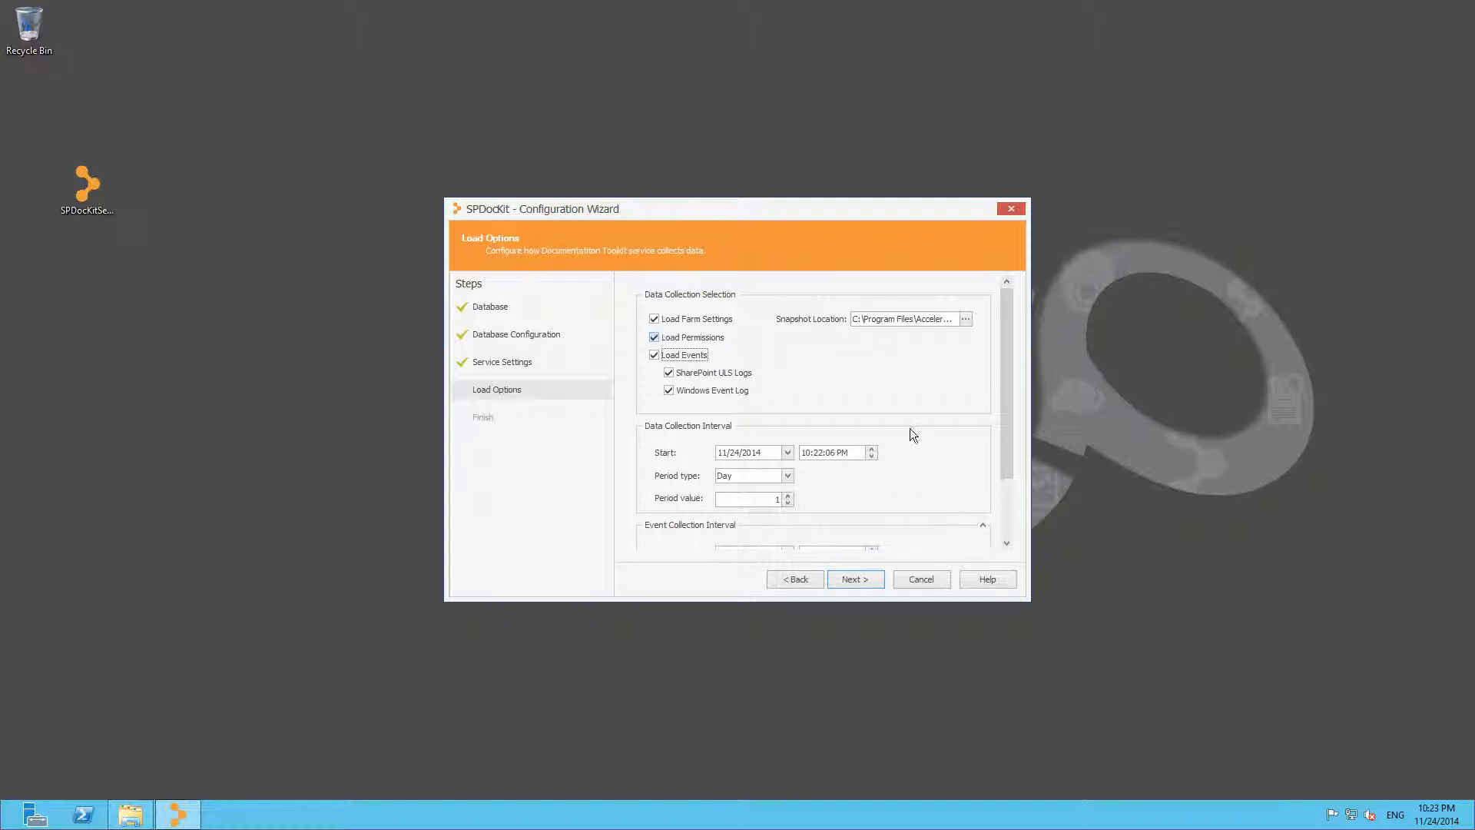
- Finish the wizard with 'Run application now' checked so SPDocKit 5 launches
left_click(854, 578)
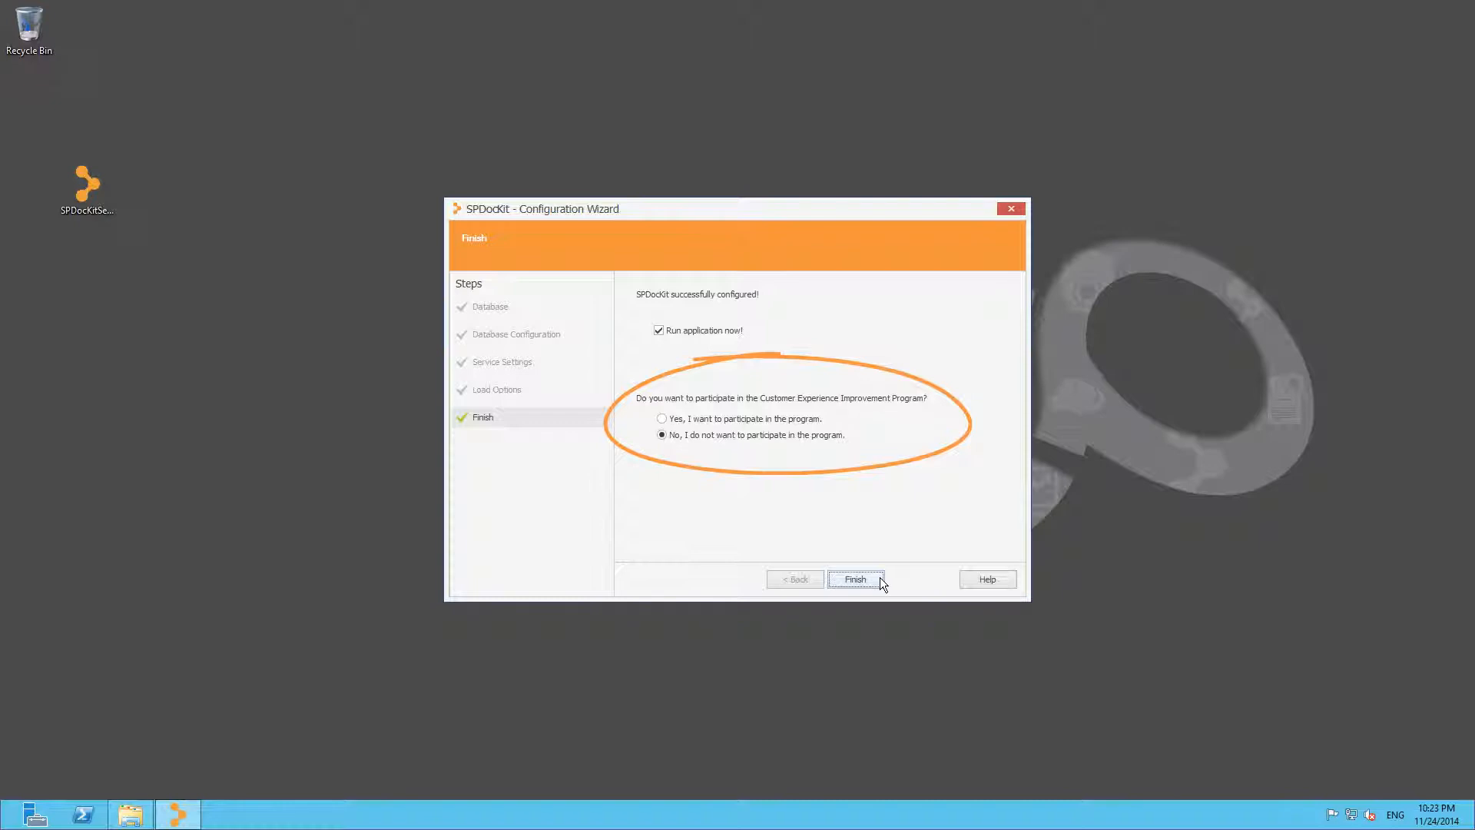
left_click(854, 578)
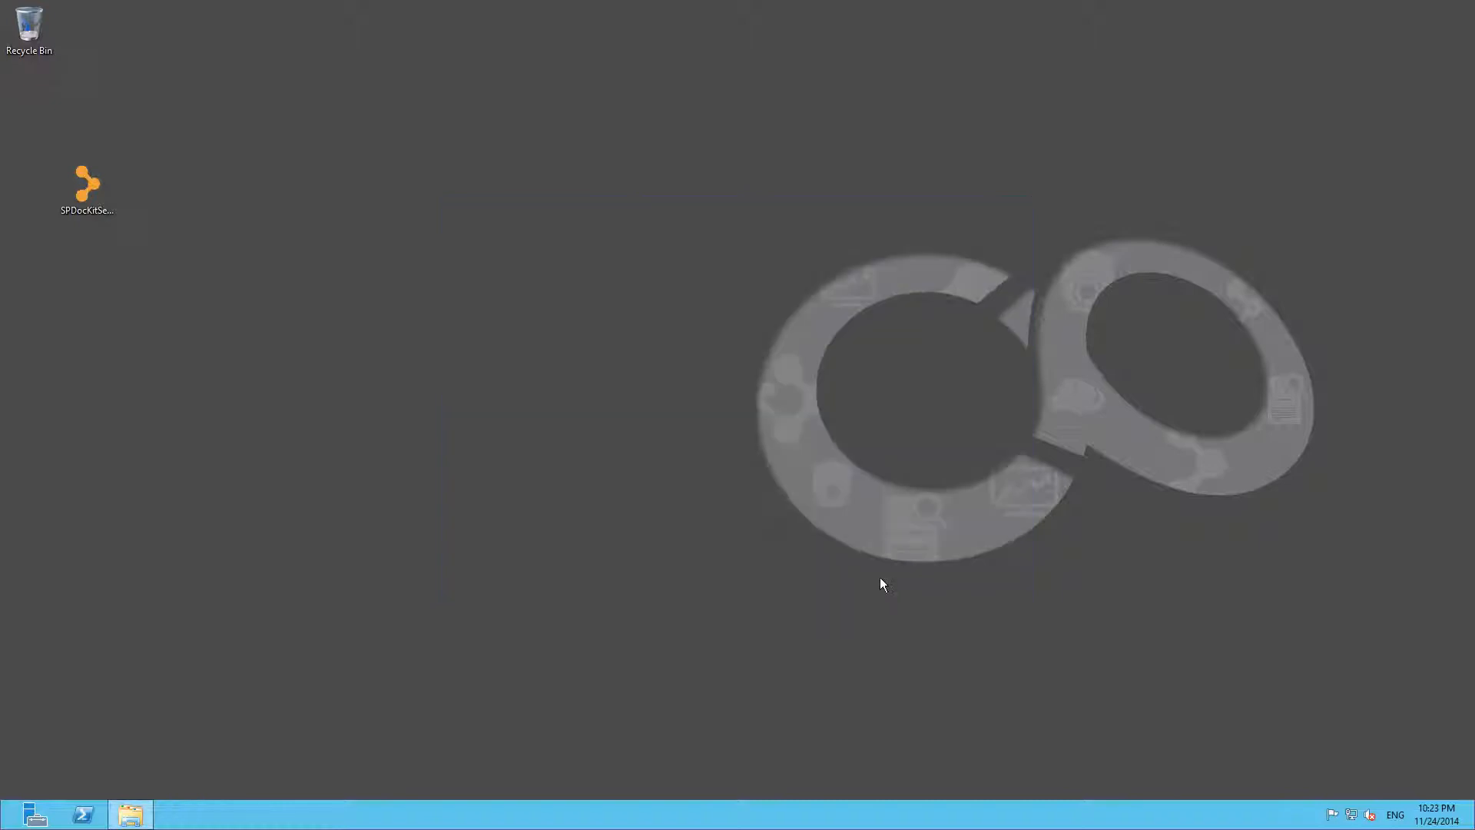
double_click(85, 182)
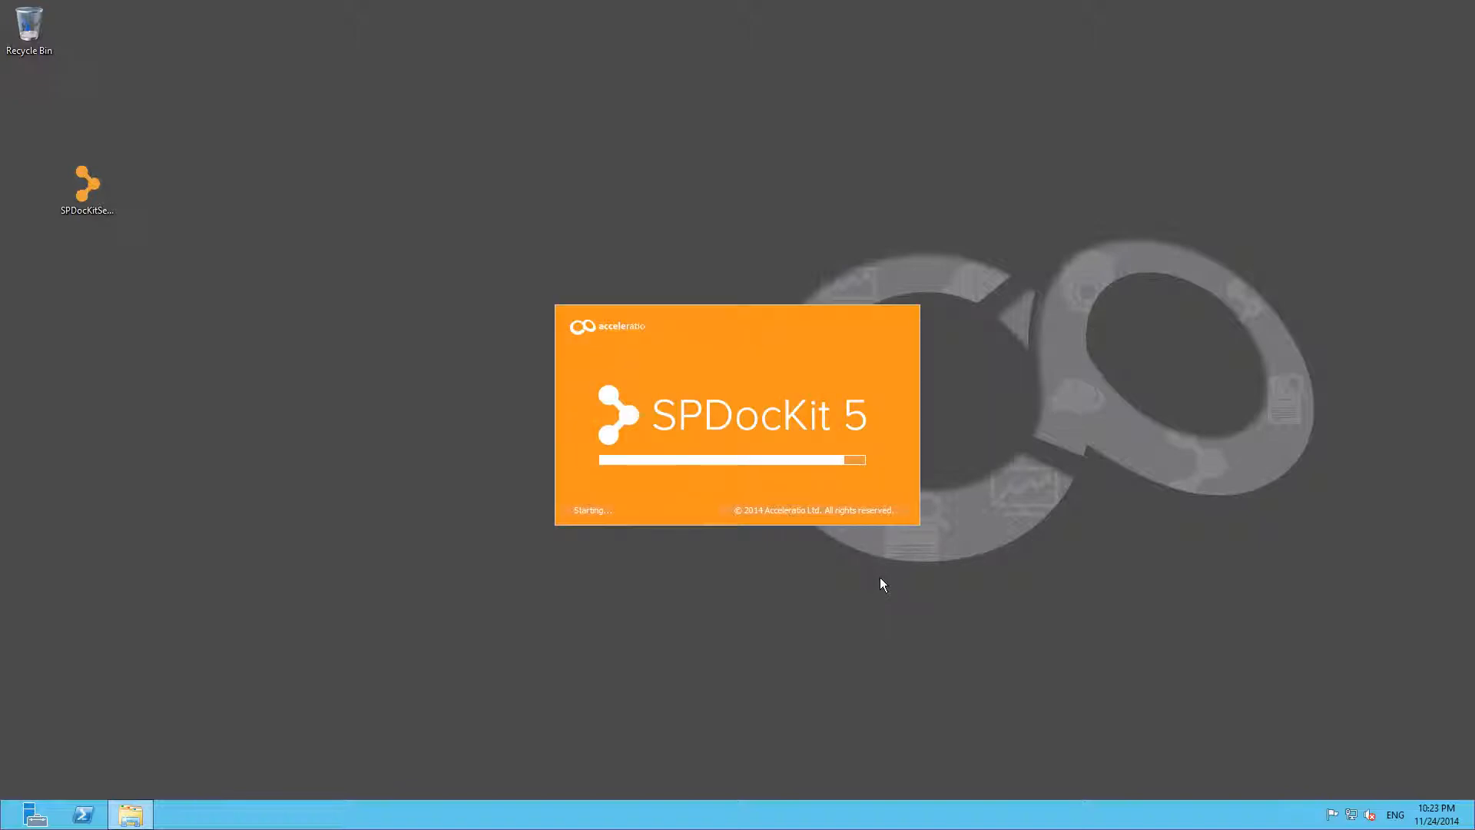